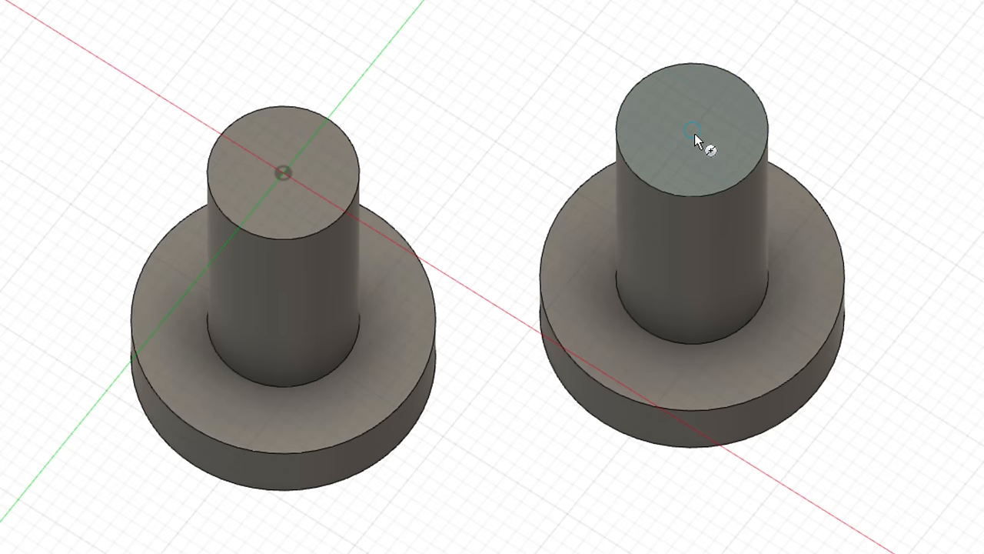
Add a 1.00 mm cylinder on the right peg's top face and drag it to size
click(692, 151)
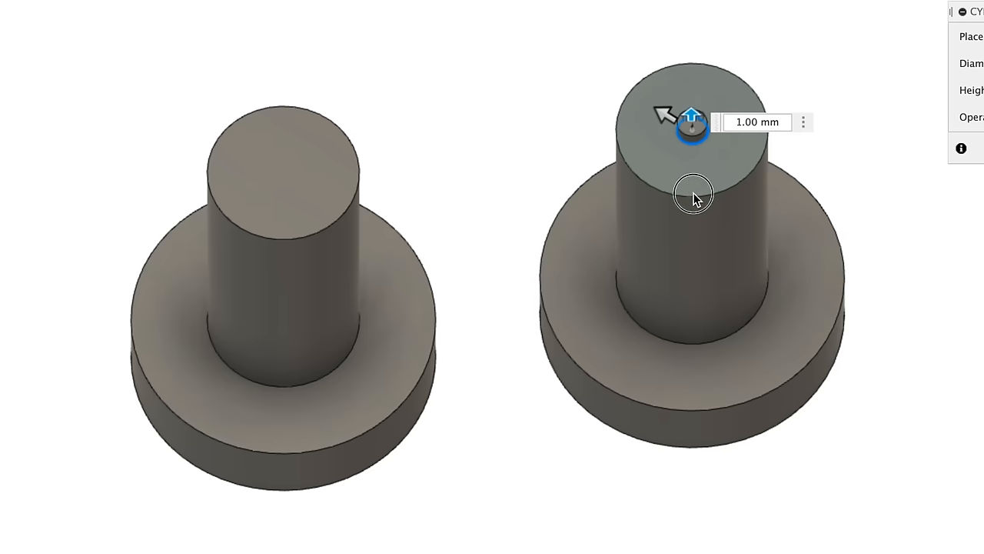
drag(693, 123, 692, 477)
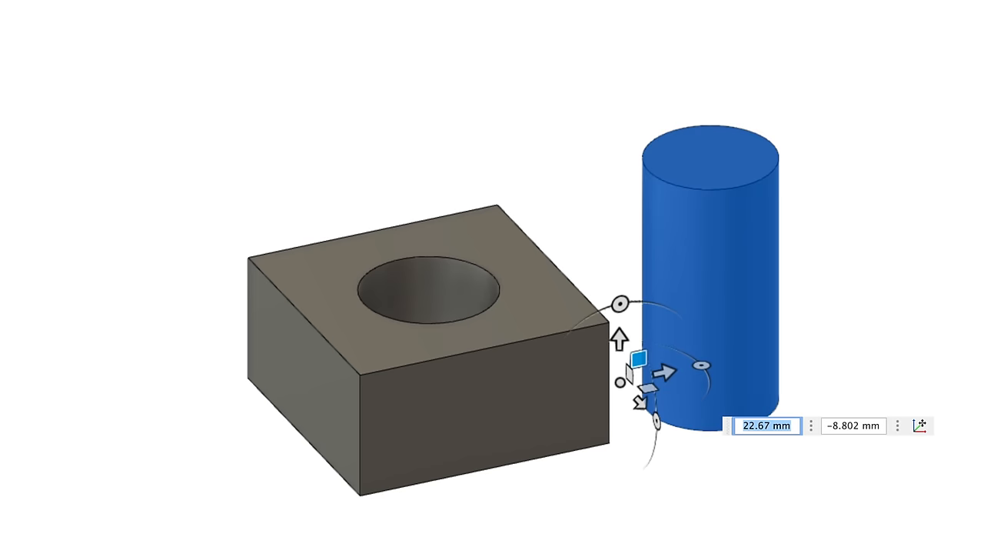
Open the Create menu of solid commands showing the Extrude description
click(190, 55)
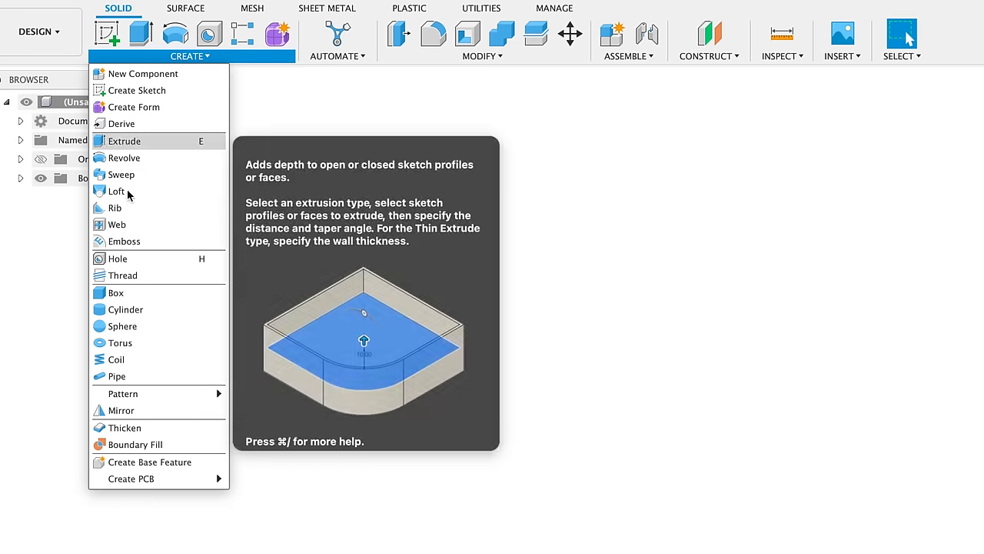
Run the SpurGear sample script from Scripts and Add-Ins
click(483, 9)
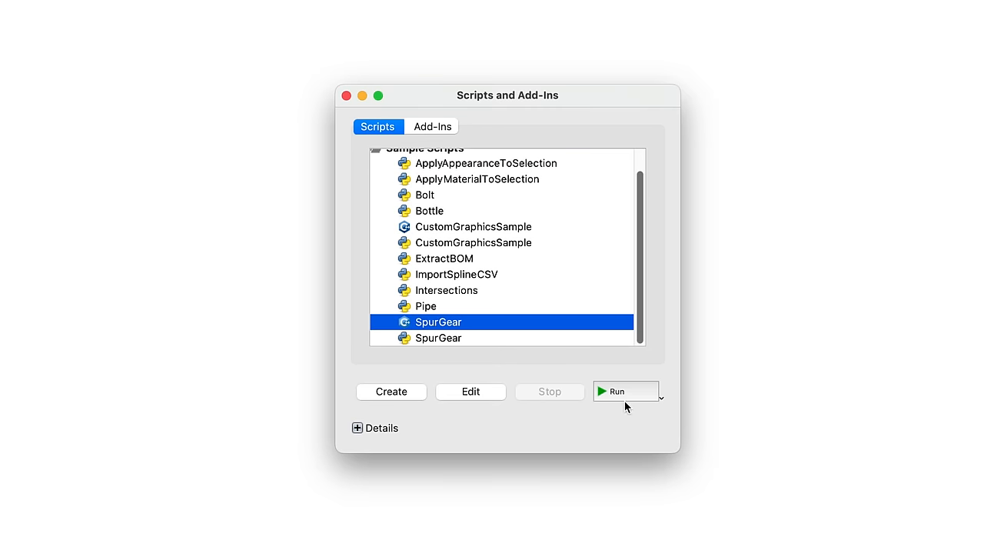
click(618, 390)
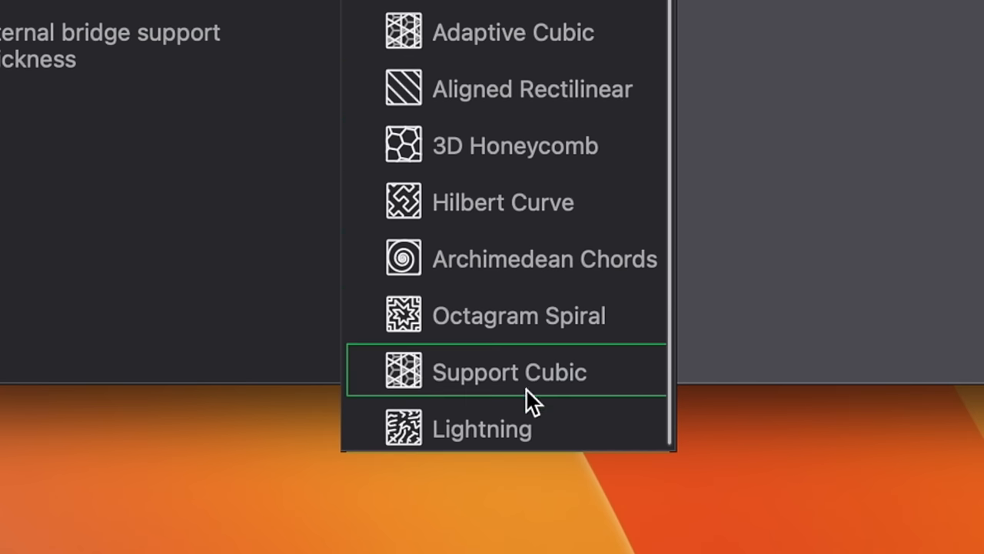
Choose Support Cubic as the sparse infill pattern
click(509, 371)
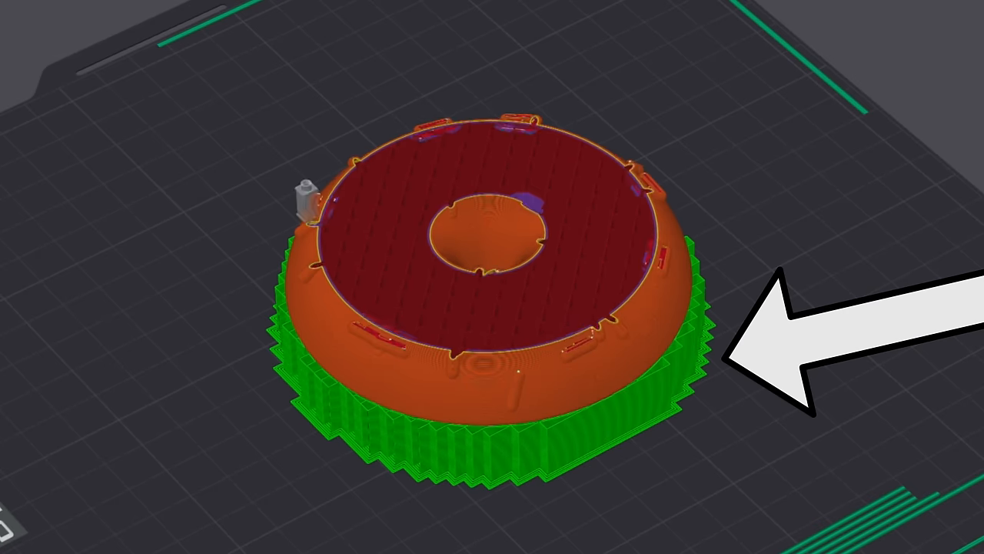
Orbit the sliced round part to view its green support structure
drag(492, 270, 492, 231)
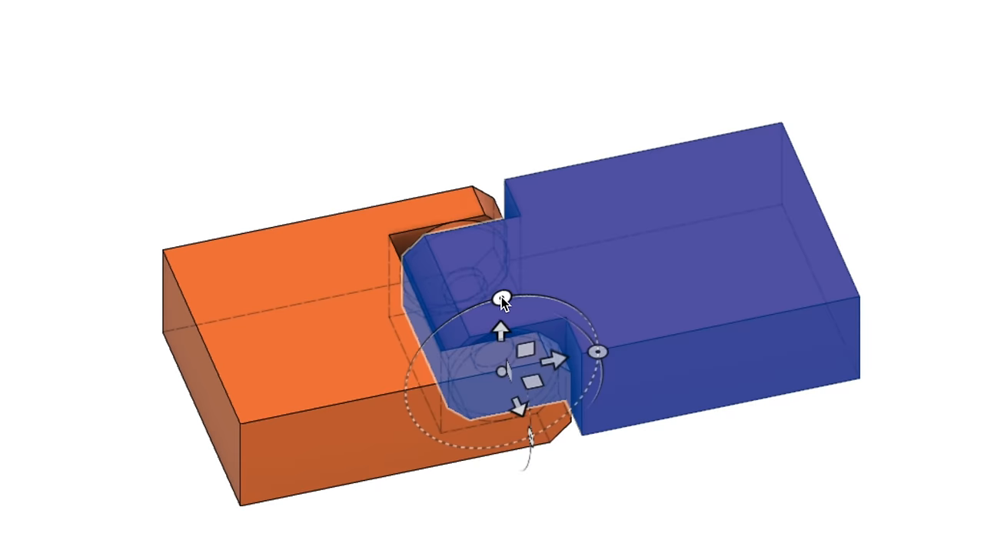
Rotate the blue box half about the hinge pin to about 85° and back past -30°
drag(501, 298, 416, 366)
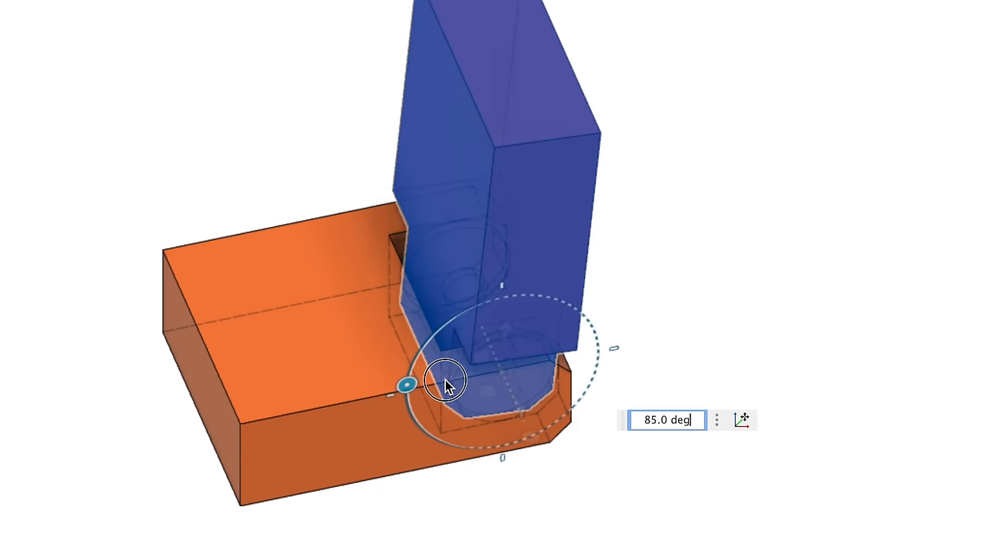
drag(408, 385, 550, 300)
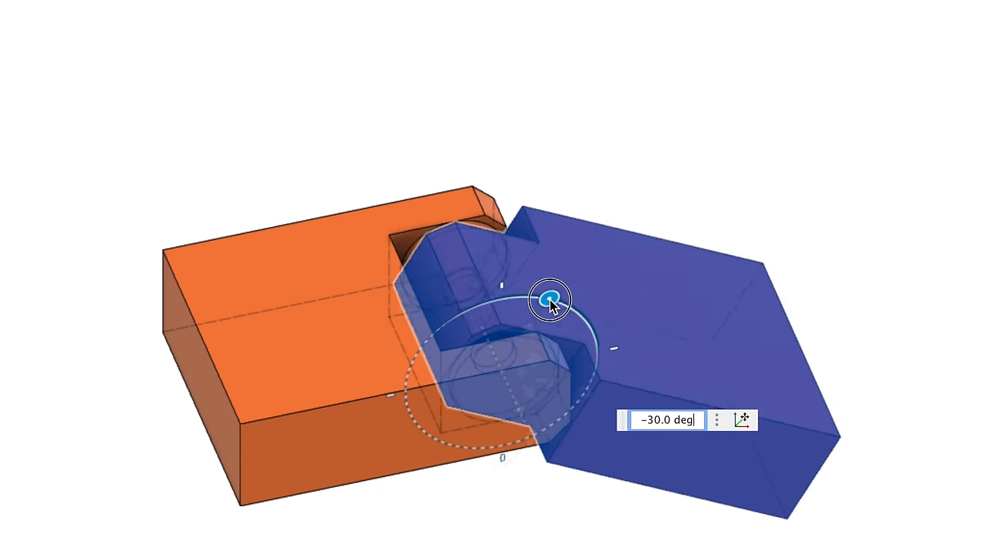
drag(550, 299, 577, 308)
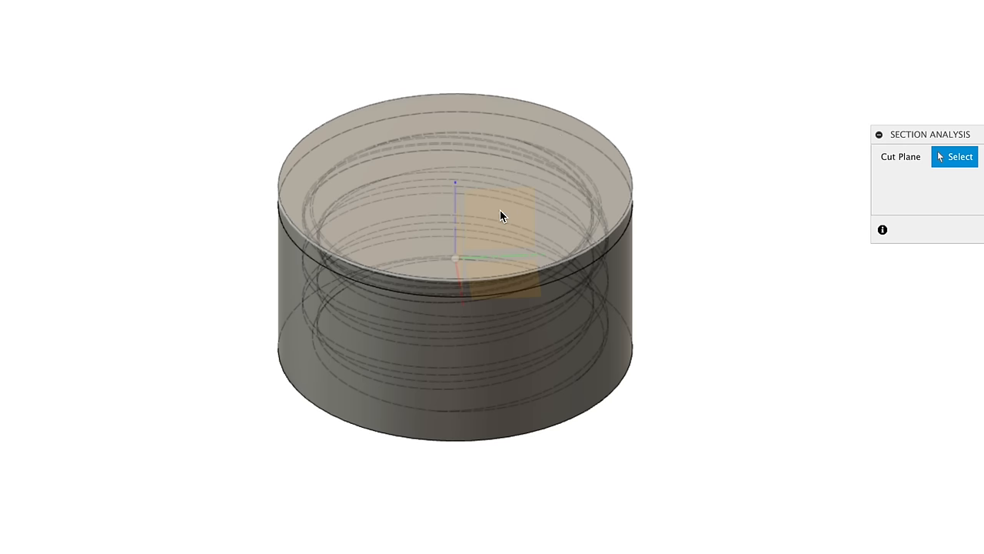
Pick a plane through the threaded container as the Section Analysis cut plane
click(500, 215)
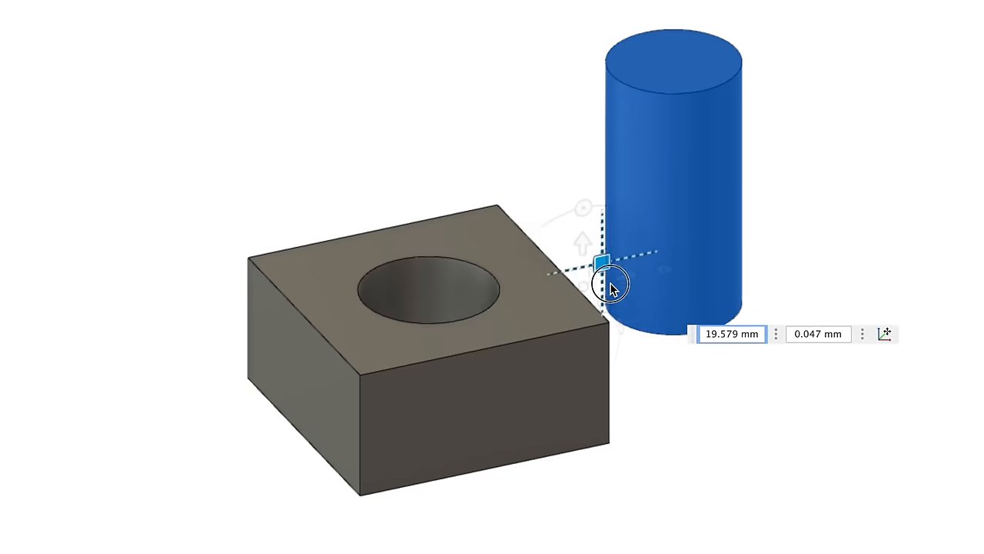
Lower the blue peg into the block's round hole with the translate arrow
drag(603, 277, 361, 423)
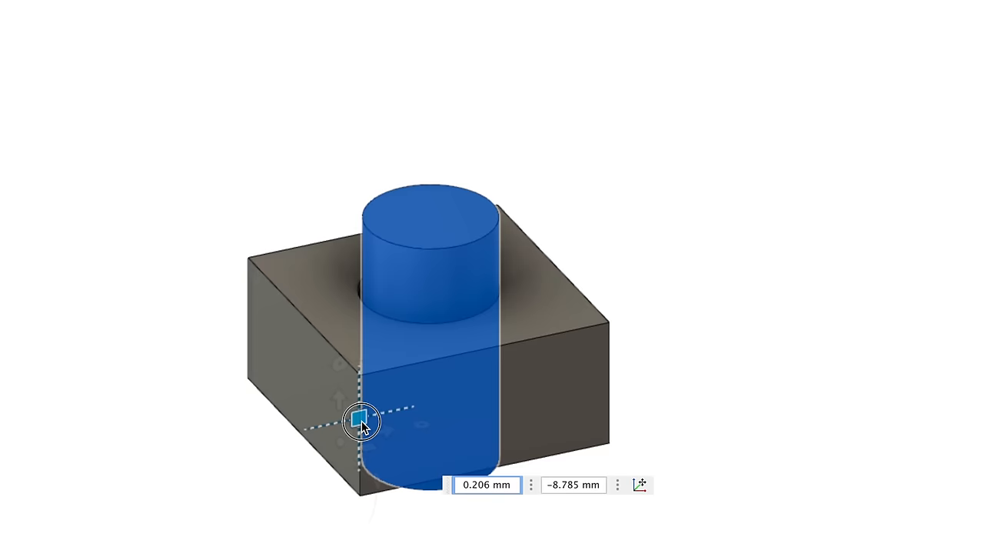